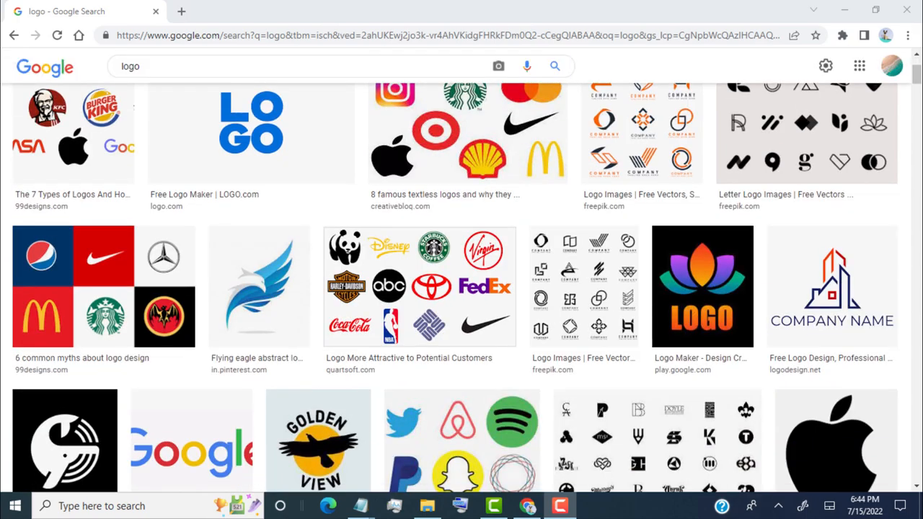
# Launch Chrome from the desktop shortcut to a new tab on the Google home page
pyautogui.scroll(-3)
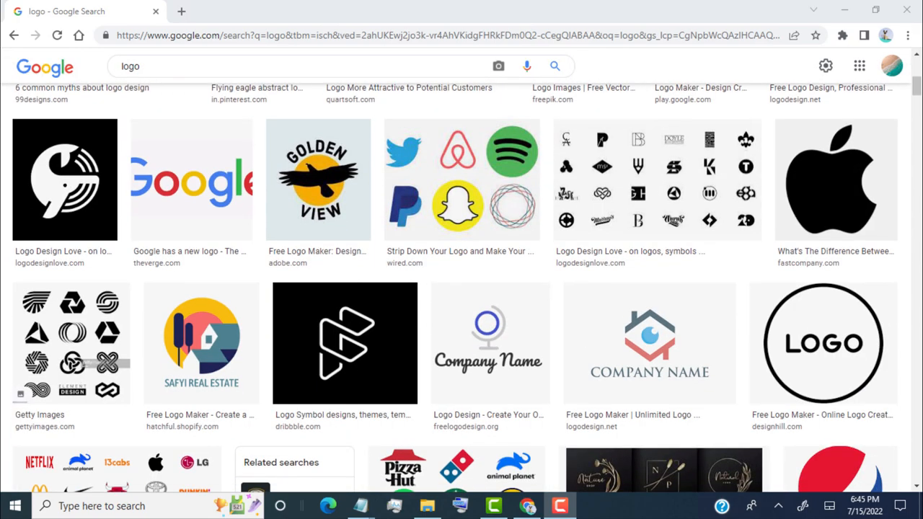
pyautogui.scroll(-3)
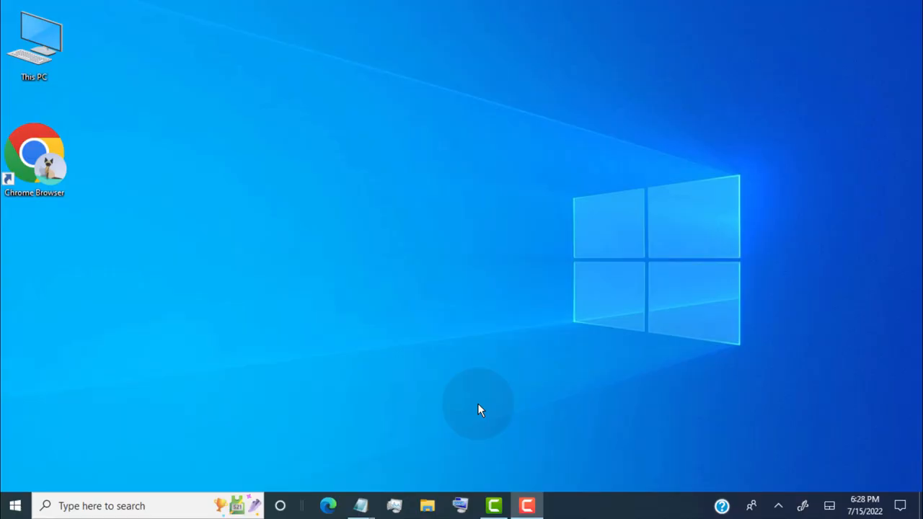
pyautogui.moveTo(75, 156)
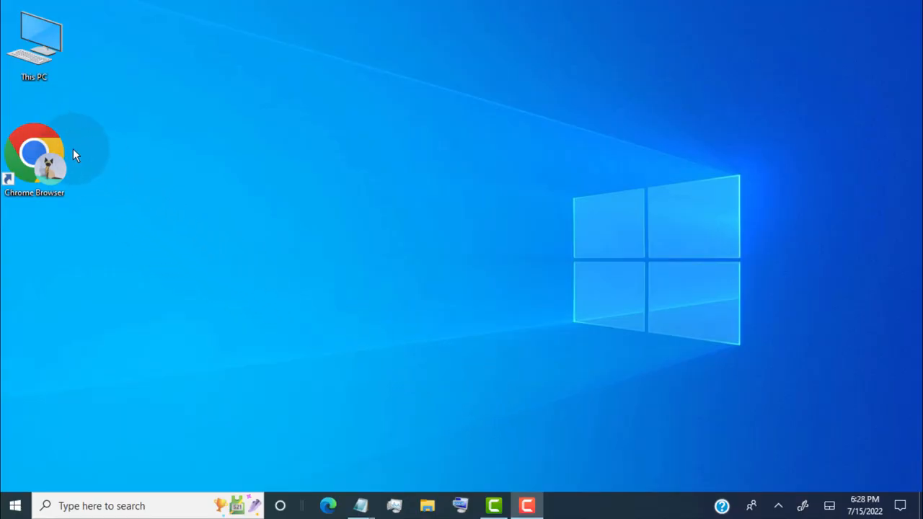
pyautogui.doubleClick(35, 152)
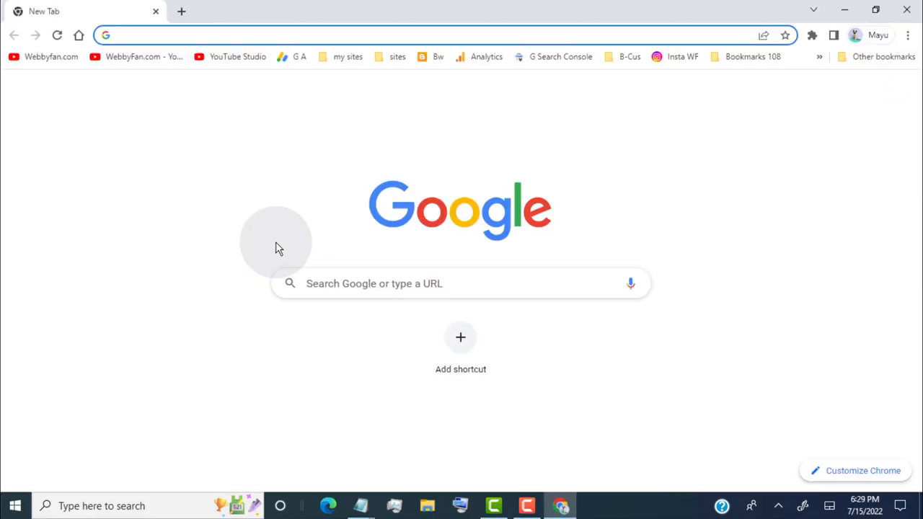
# Search Google for 'logo' and switch to the Images results
pyautogui.write('logo')
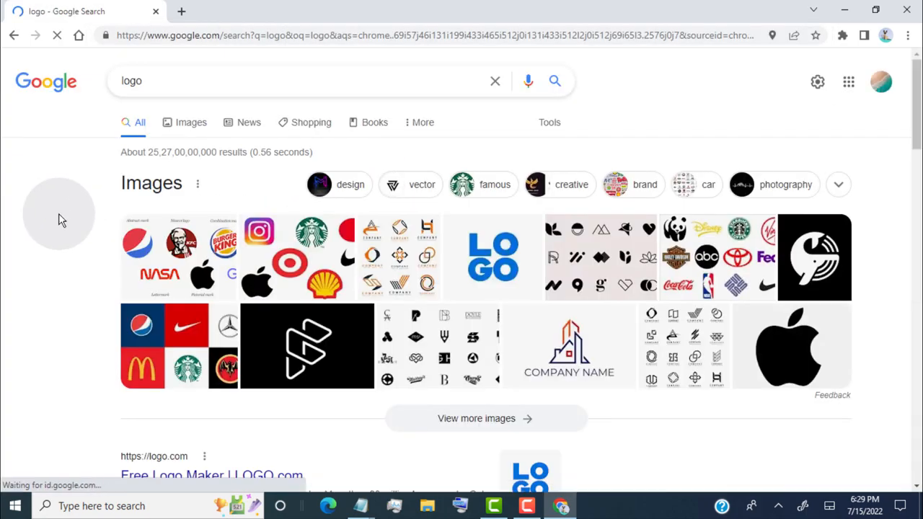
pyautogui.click(190, 121)
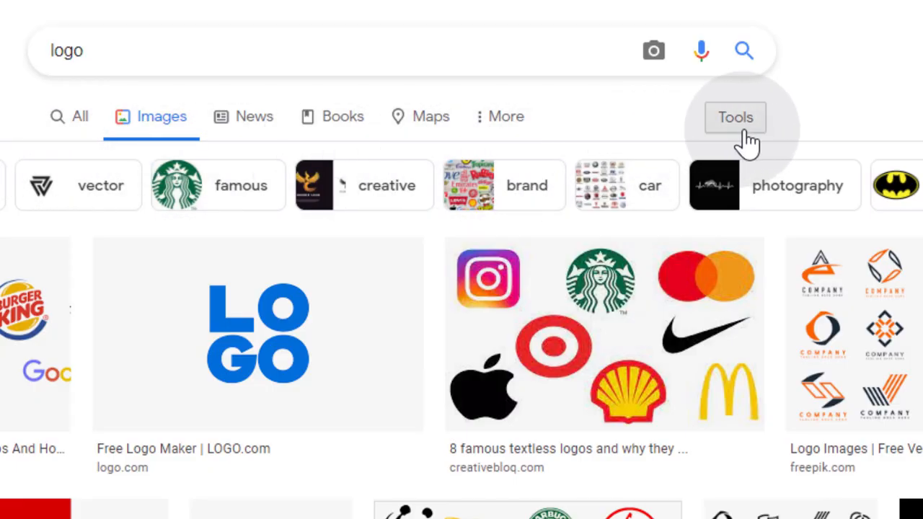
# Reveal the search Tools and list the Usage Rights filter choices
pyautogui.click(736, 117)
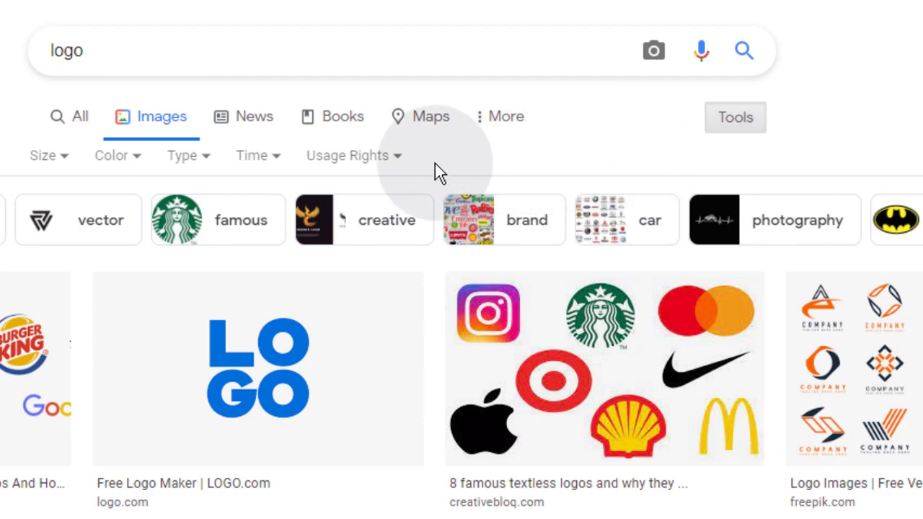
pyautogui.moveTo(400, 170)
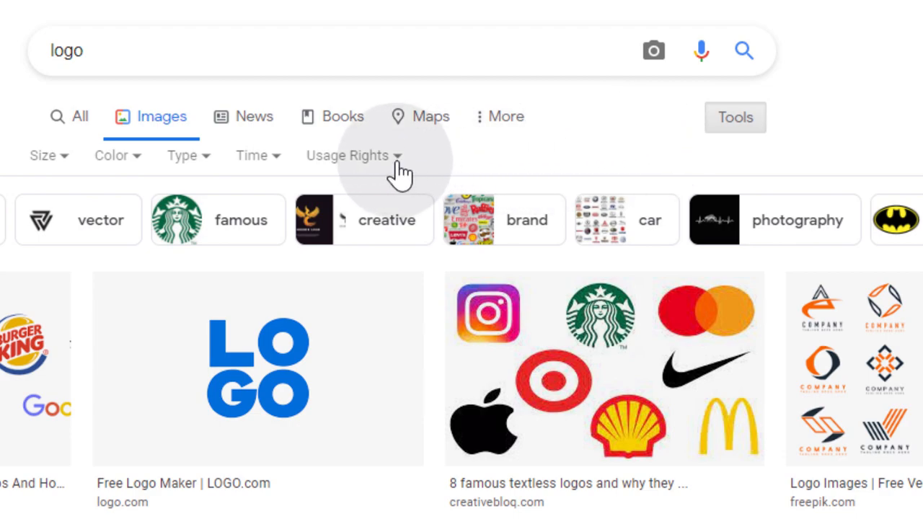
pyautogui.click(352, 156)
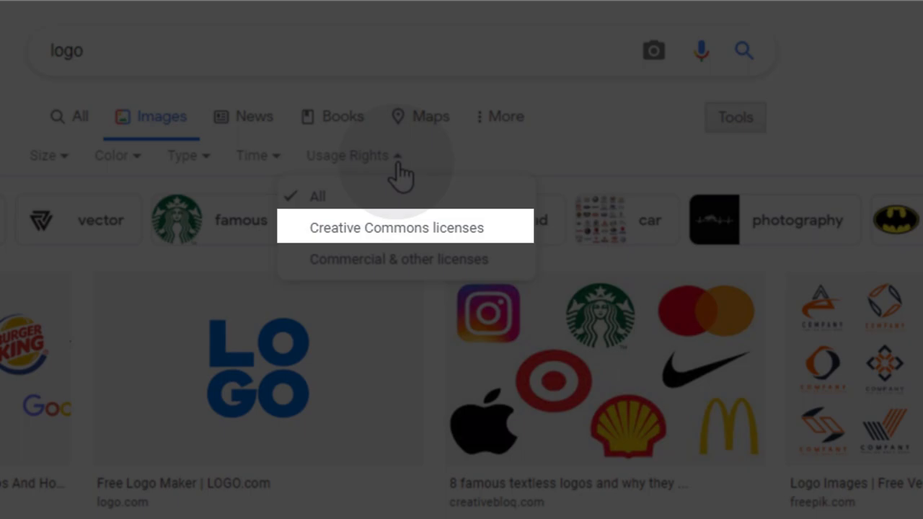
pyautogui.moveTo(398, 259)
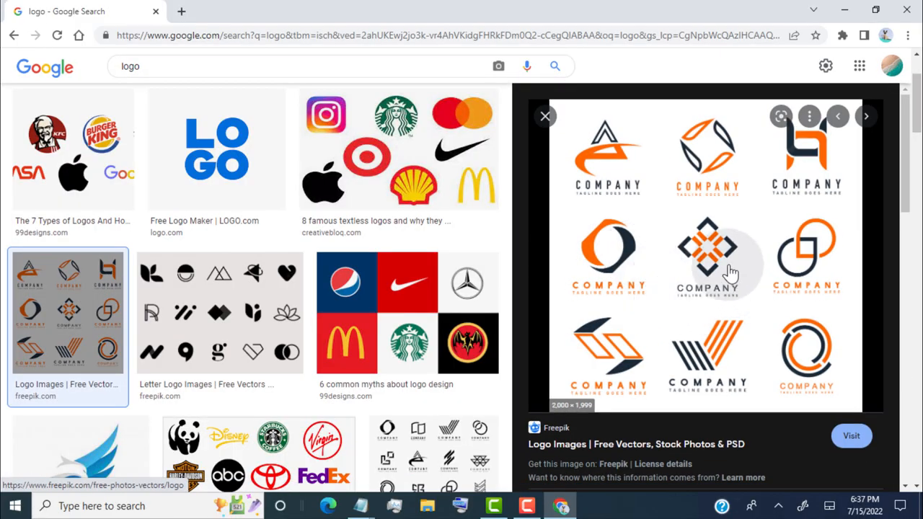
# Open a Freepik logo result's source page in a new tab
pyautogui.click(851, 436)
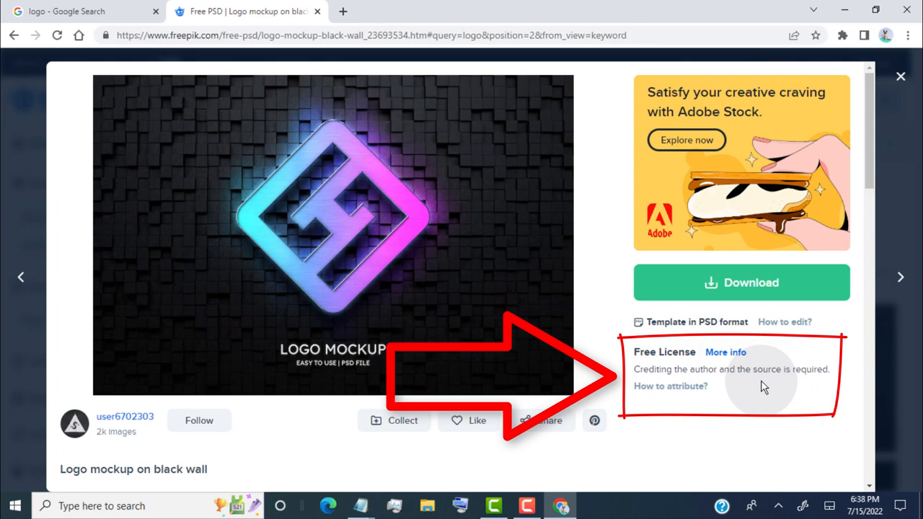
pyautogui.moveTo(663, 372)
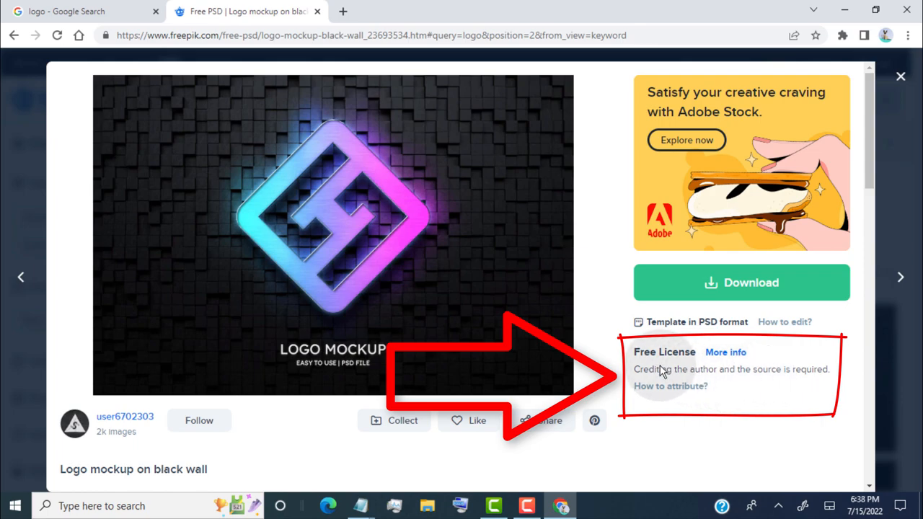
pyautogui.moveTo(685, 367)
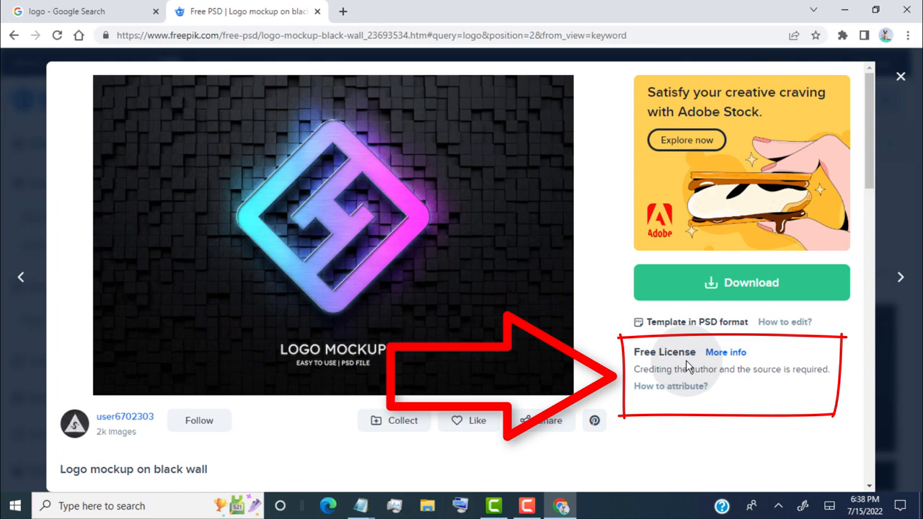
pyautogui.moveTo(690, 366)
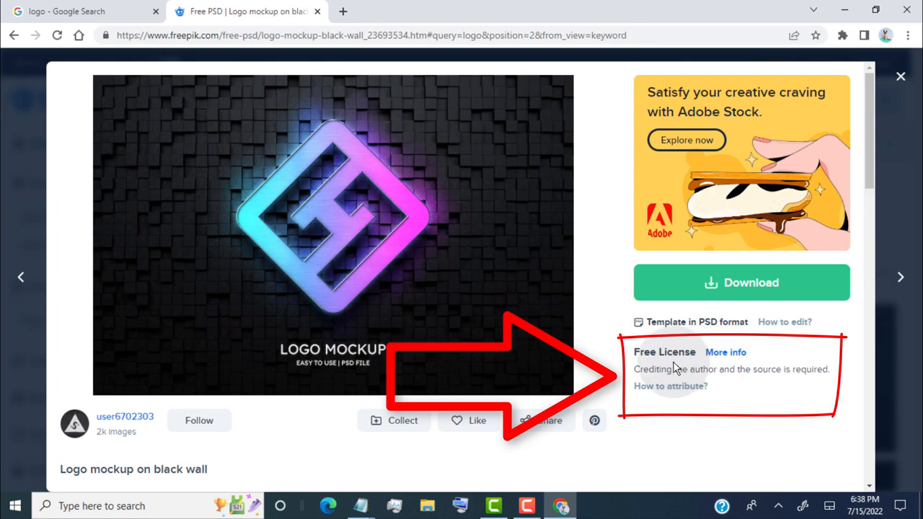
# Show the Free License details for the logo mockup on black wall image
pyautogui.click(725, 352)
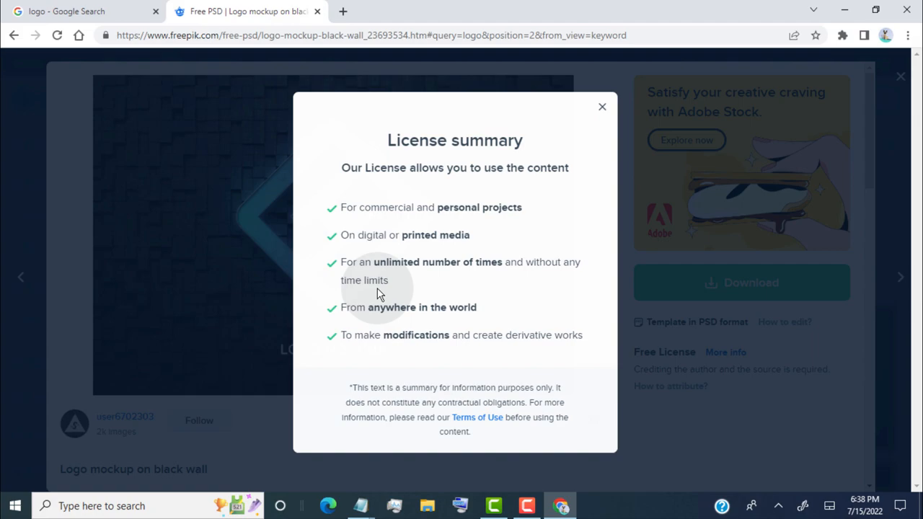
# Close the license summary to return to the Freepik image page
pyautogui.click(603, 107)
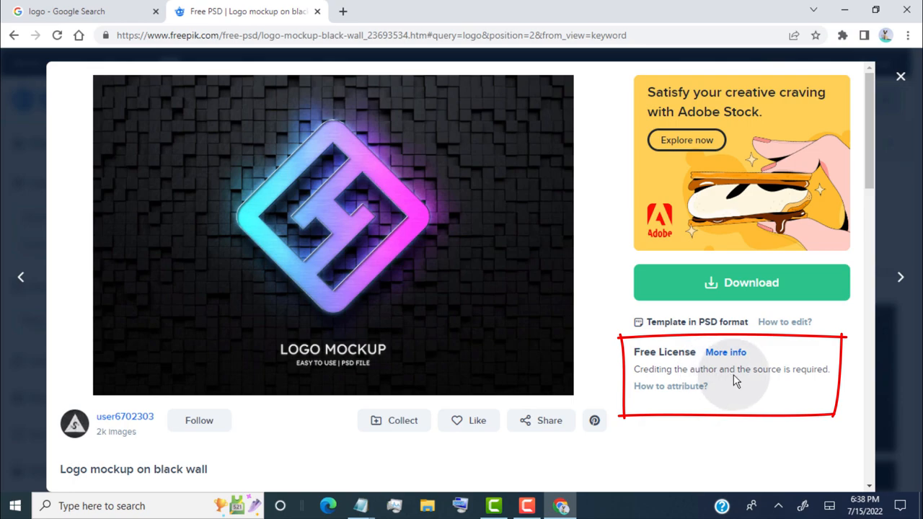
pyautogui.moveTo(735, 377)
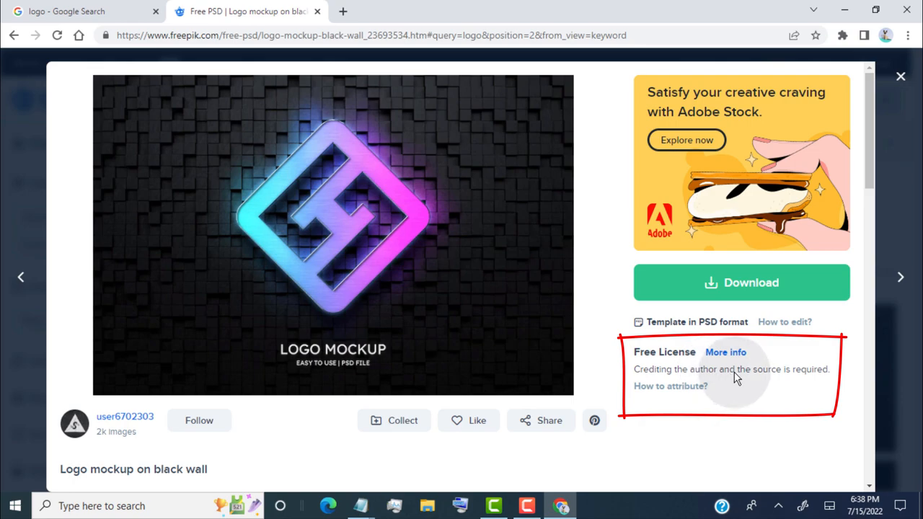